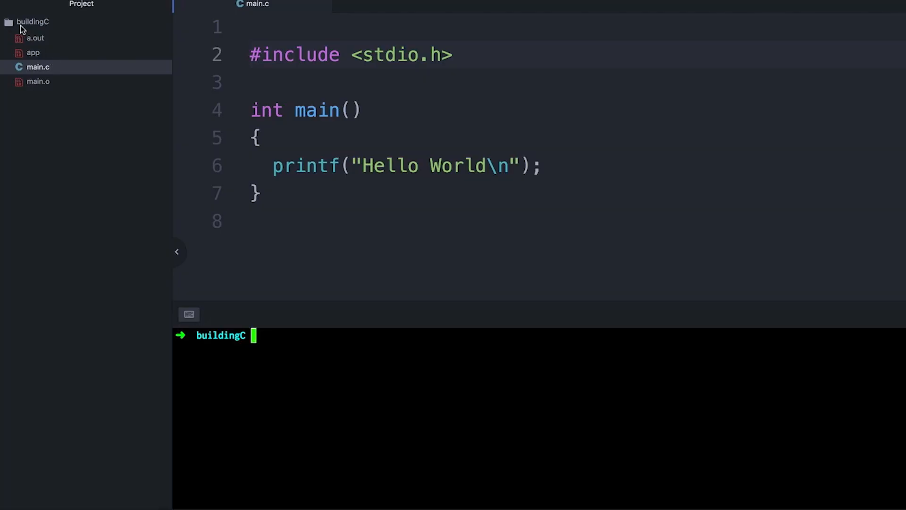
Write int add(int x, int y) returning x+y and char dumbencrypt(char x) returning x+5, then start an encryption comment
{"action": "type", "text": "u"}
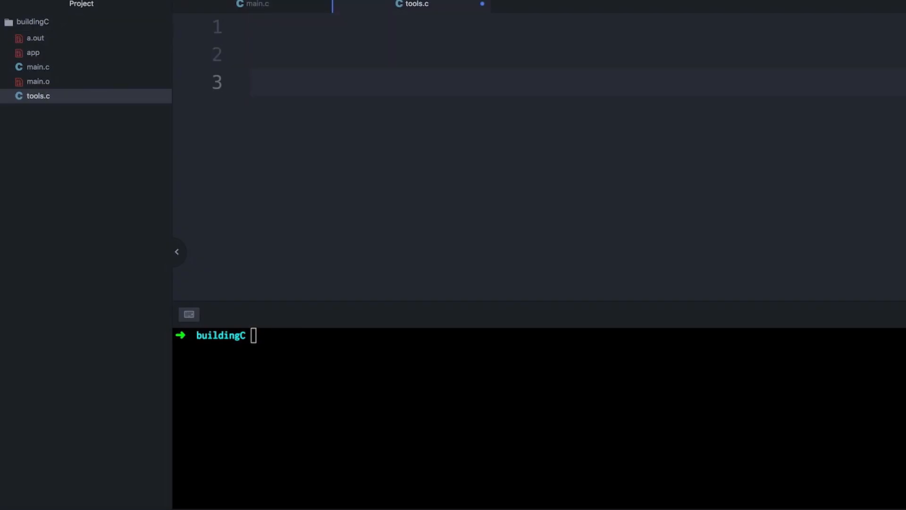
{"action": "type", "text": "int add"}
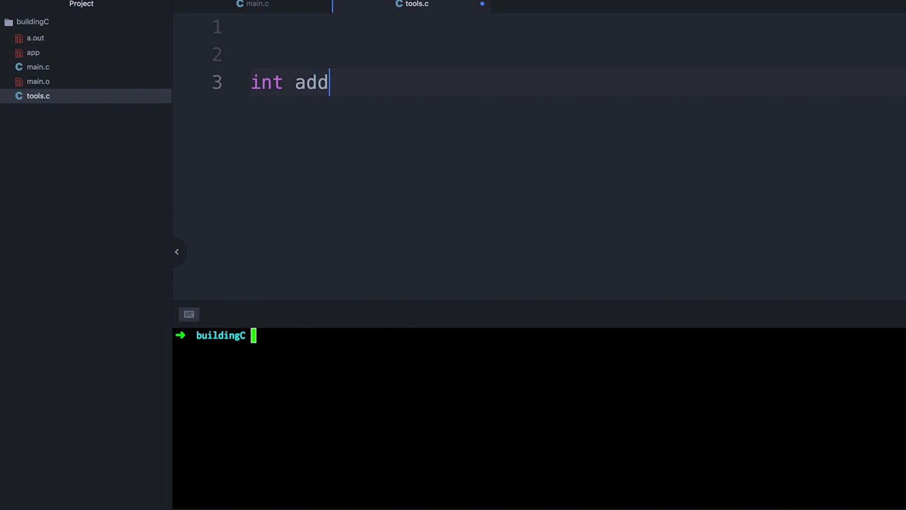
{"action": "type", "text": "(int x, int y)"}
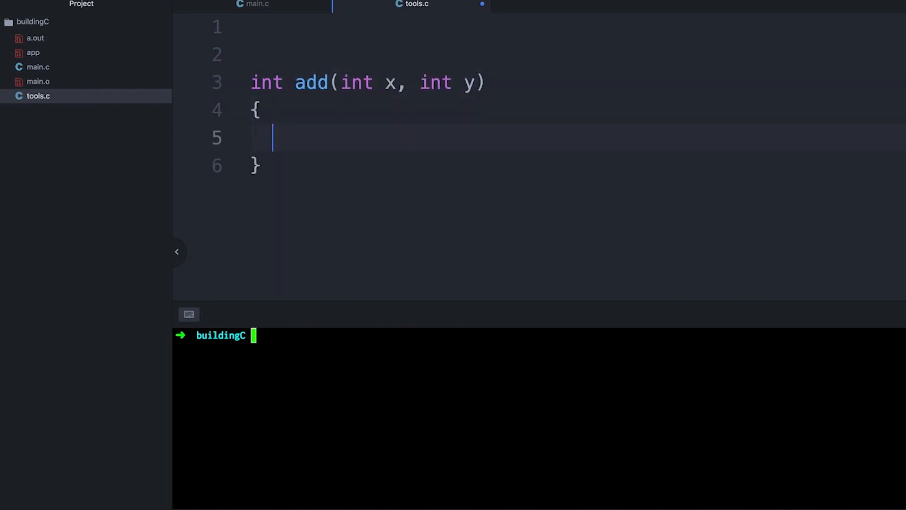
{"action": "type", "text": "return x+y;"}
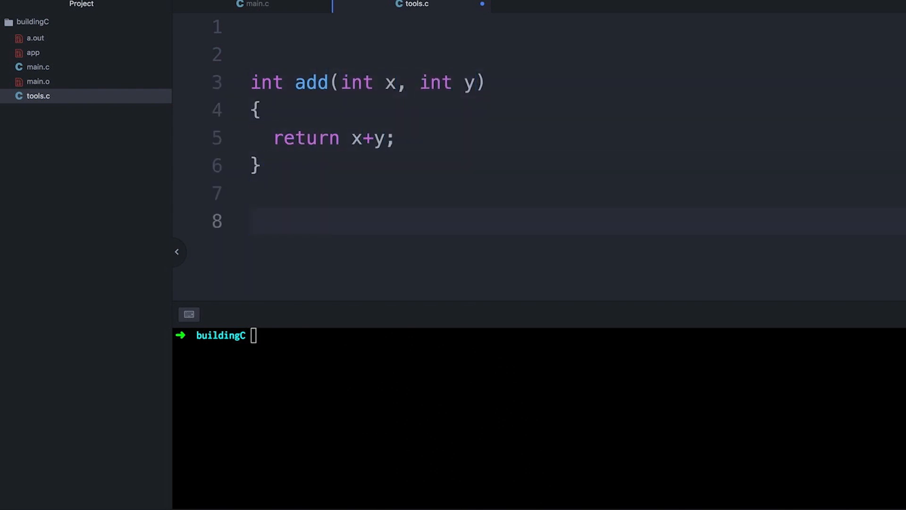
{"action": "type", "text": "char dumbencry"}
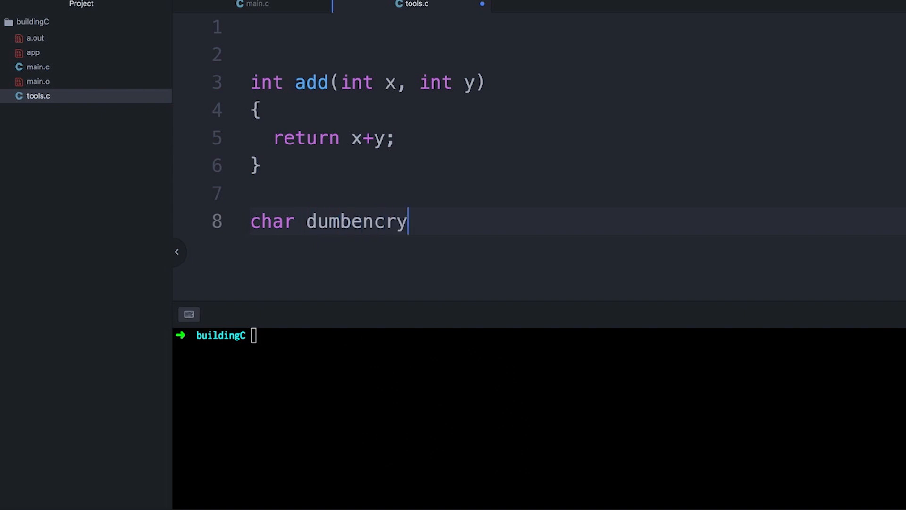
{"action": "type", "text": "t(char x) {"}
{"action": "type", "text": "return x+5;"}
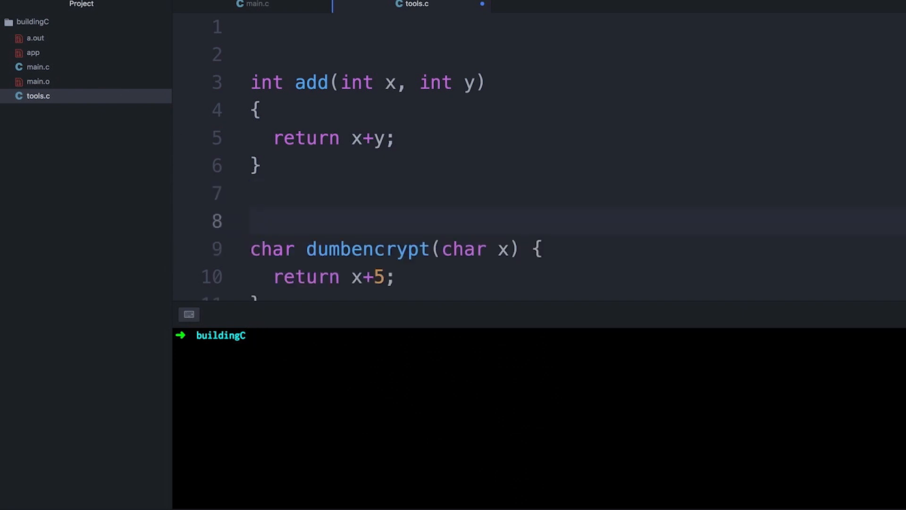
{"action": "type", "text": "//an encryption technique that won't"}
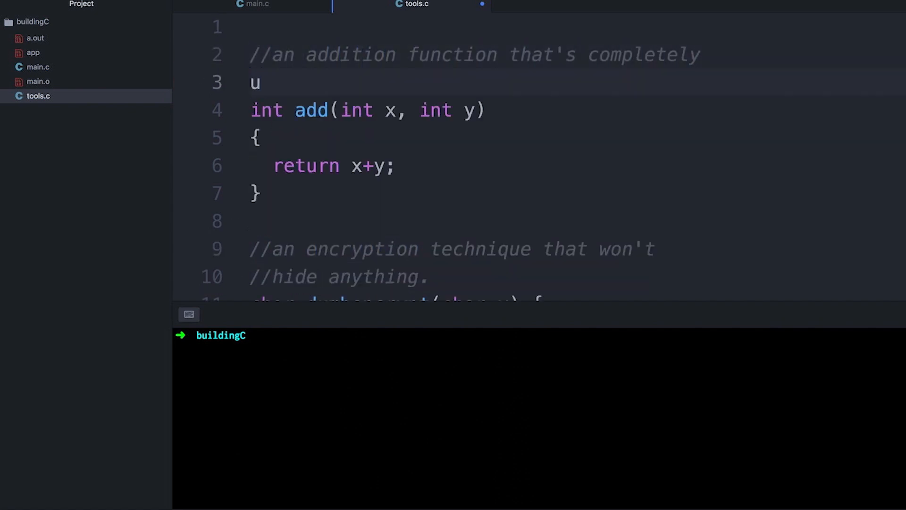
Finish the 'not needed.' comment and select the add signature to reuse
{"action": "type", "text": "/not needed."}
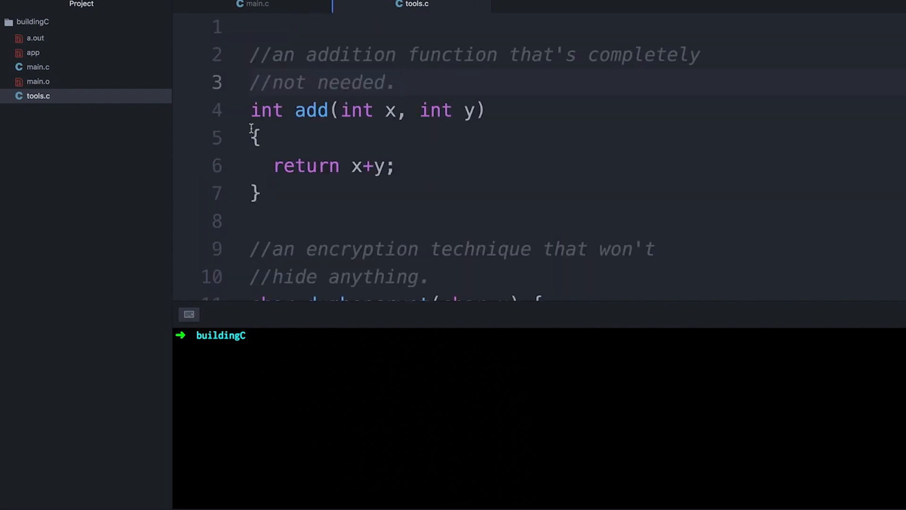
{"action": "left_click", "coordinate": [33, 22]}
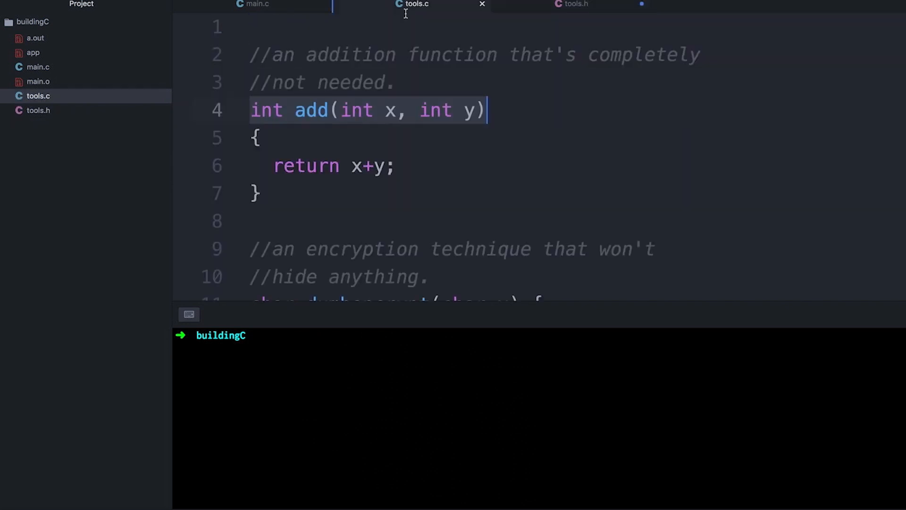
Add the TOOLS_H_ include guard and commented prototypes to tools.h, and assign c2 = dumbencrypt('A') in main.c
{"action": "left_click", "coordinate": [573, 4]}
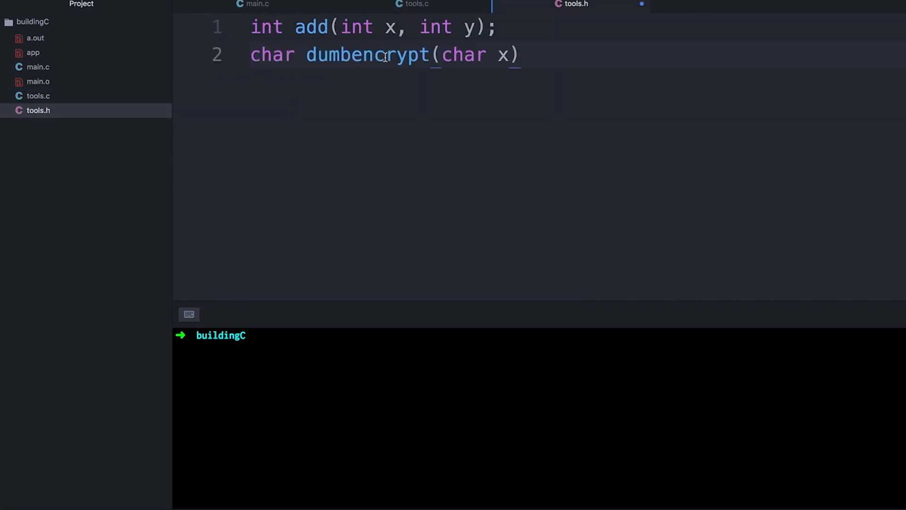
{"action": "type", "text": "#ifndef TO"}
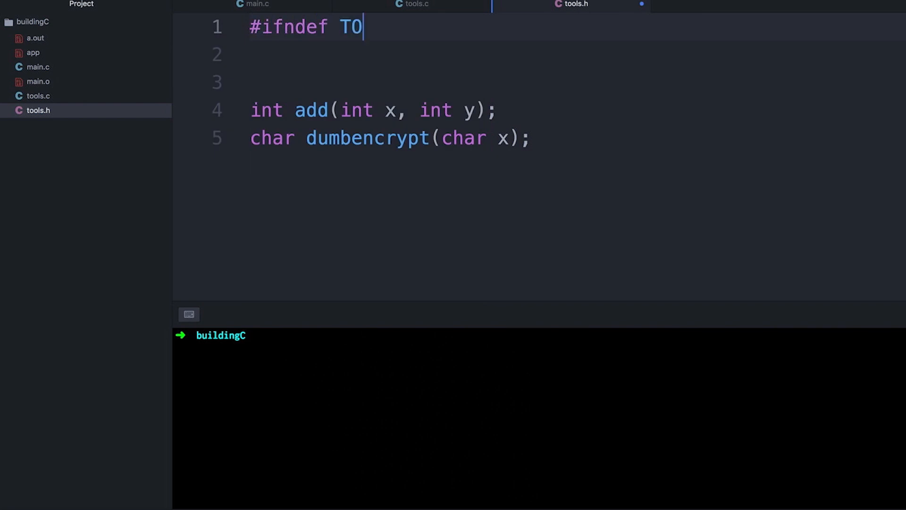
{"action": "type", "text": "_OOLS_H_"}
{"action": "left_click", "coordinate": [577, 82]}
{"action": "type", "text": "//function prototypes"}
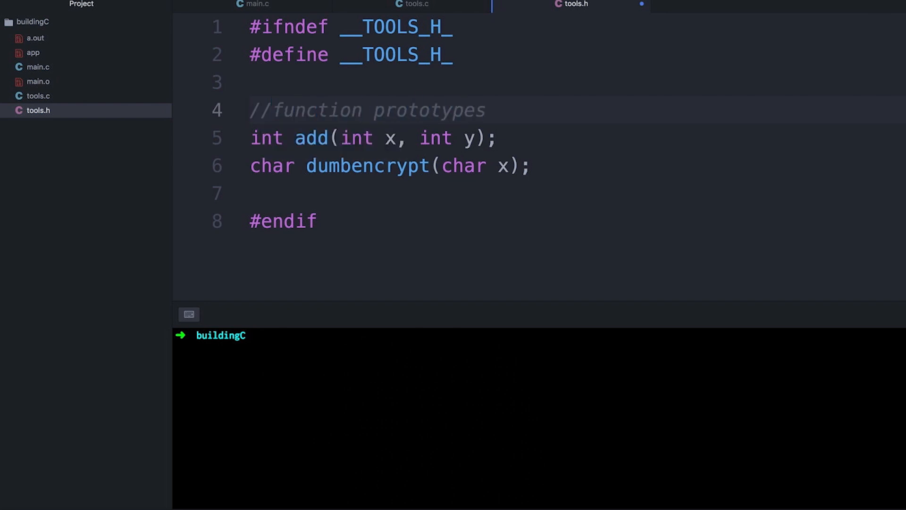
{"action": "type", "text": "//so main knows how to call them."}
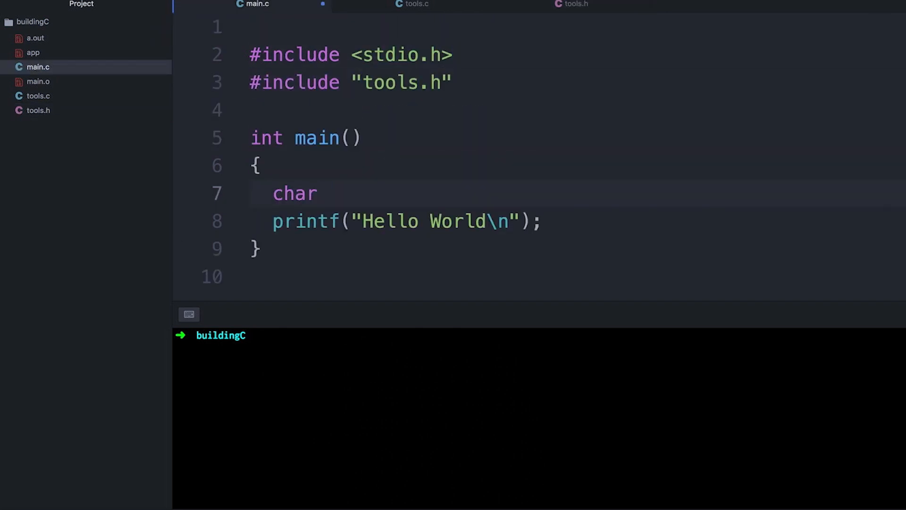
{"action": "type", "text": "c2 = dumbencrypt('A');"}
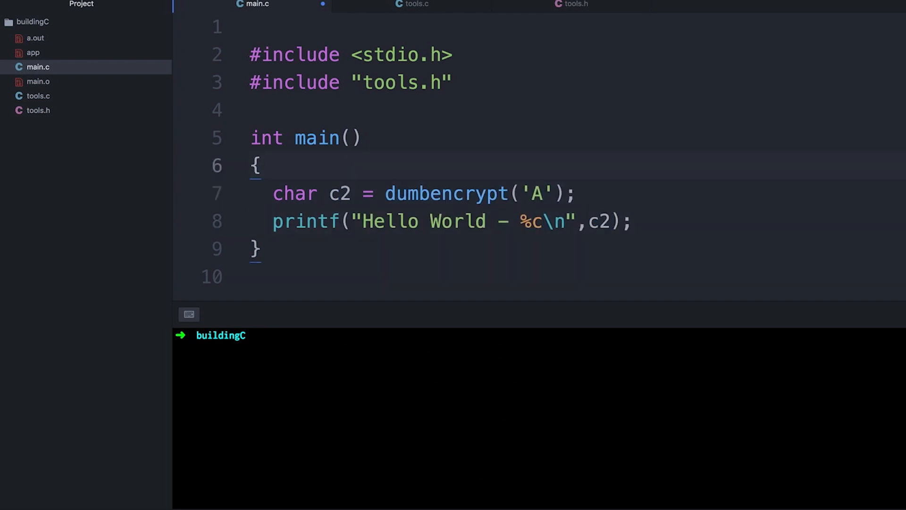